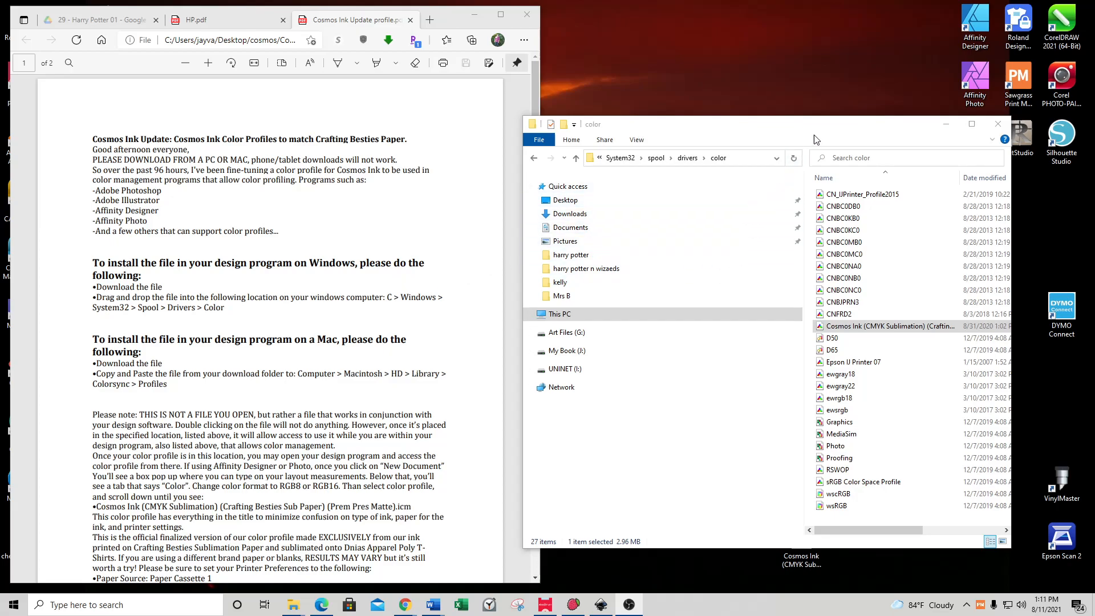
# Step: Nudge the color folder window left and bring up the Cosmos Ink profile's context actions
pyautogui.moveTo(816, 123); pyautogui.dragTo(696, 83)
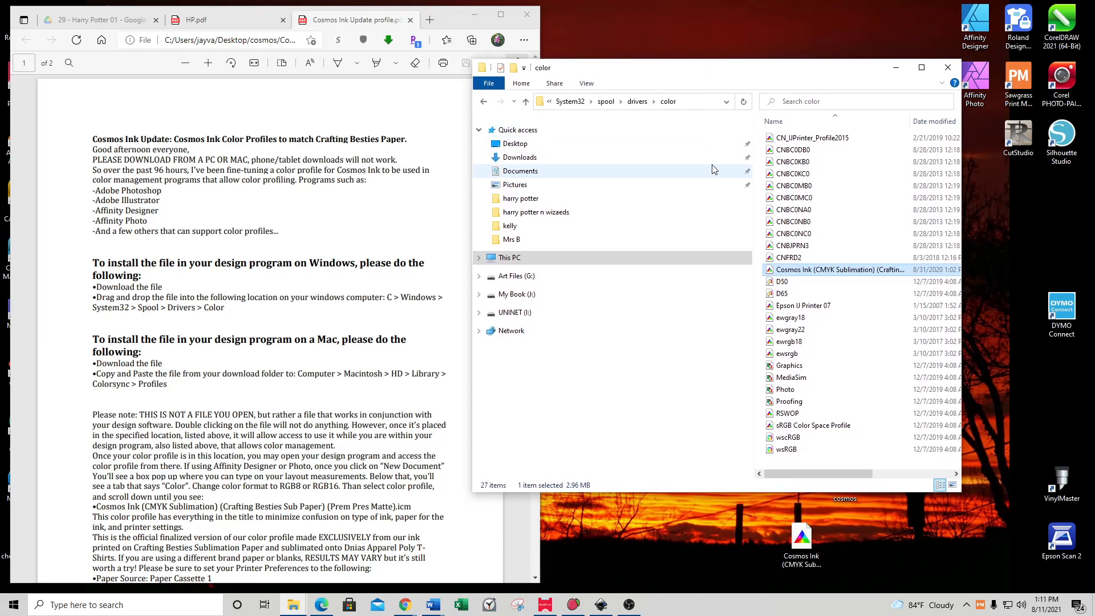
pyautogui.moveTo(716, 354)
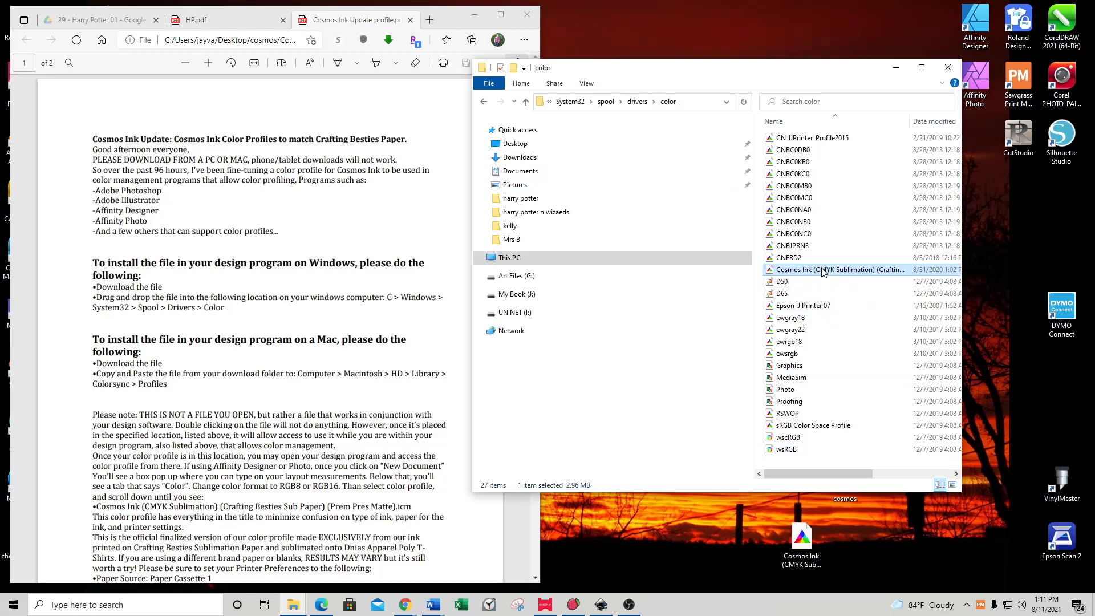
pyautogui.rightClick(838, 269)
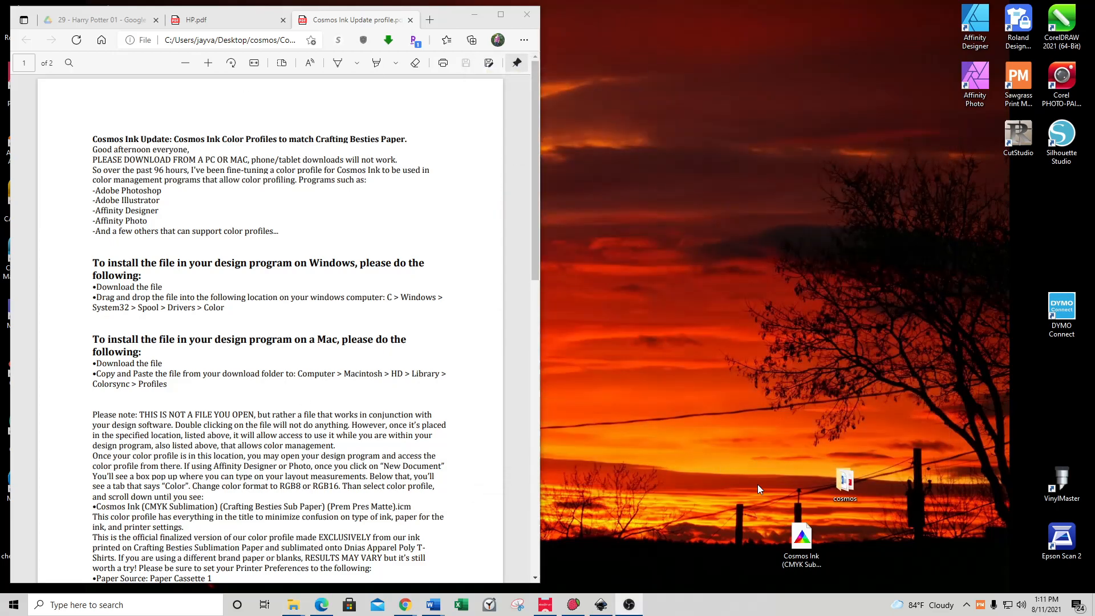
pyautogui.moveTo(766, 489)
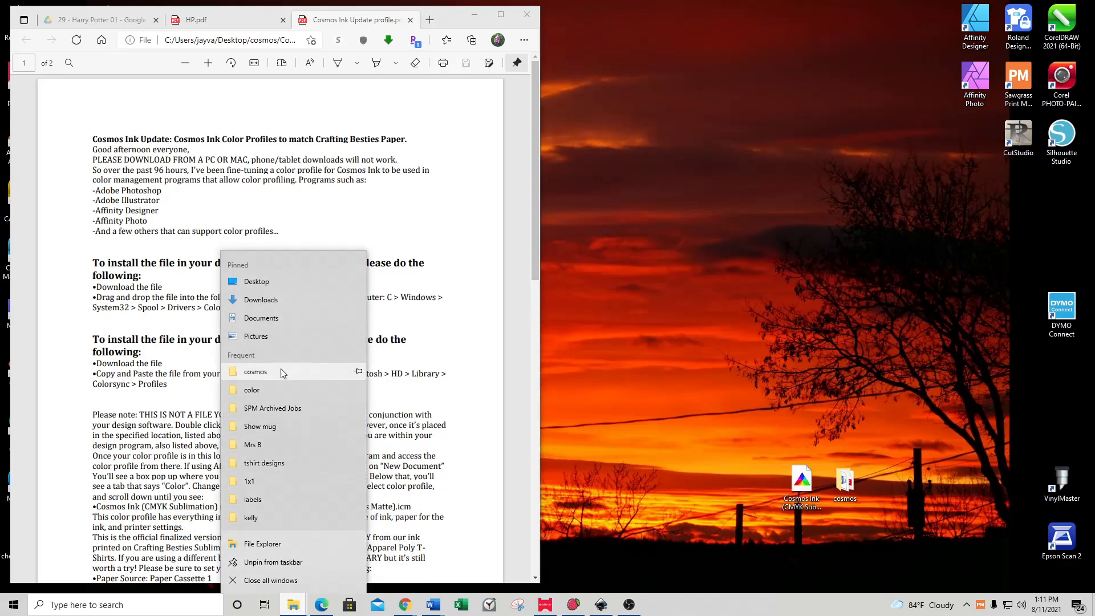
# Step: Launch a new File Explorer window showing the Downloads folder
pyautogui.click(260, 299)
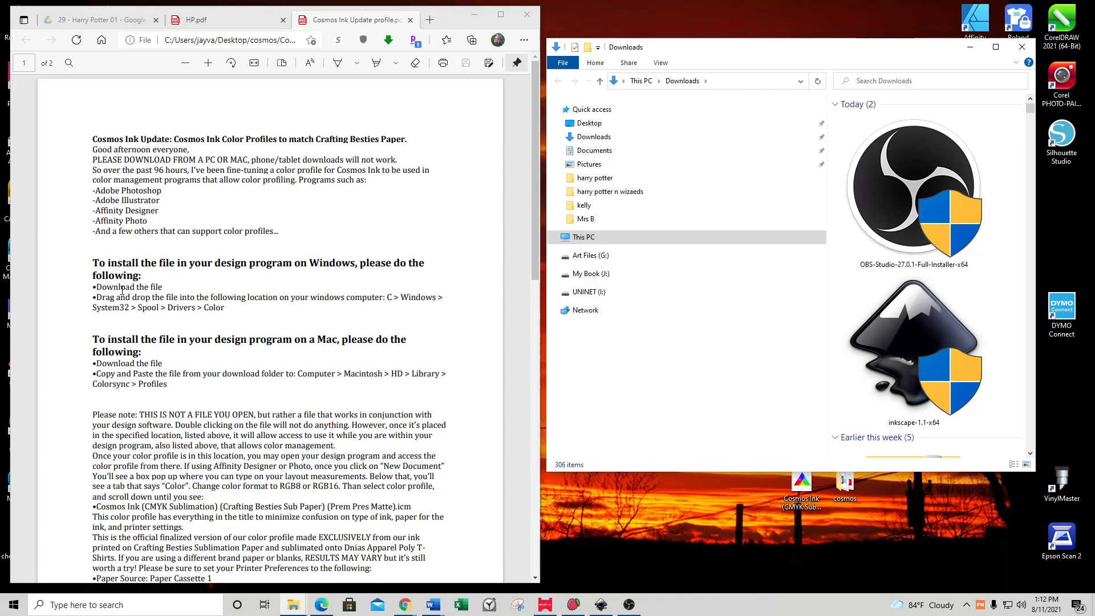
pyautogui.moveTo(399, 301)
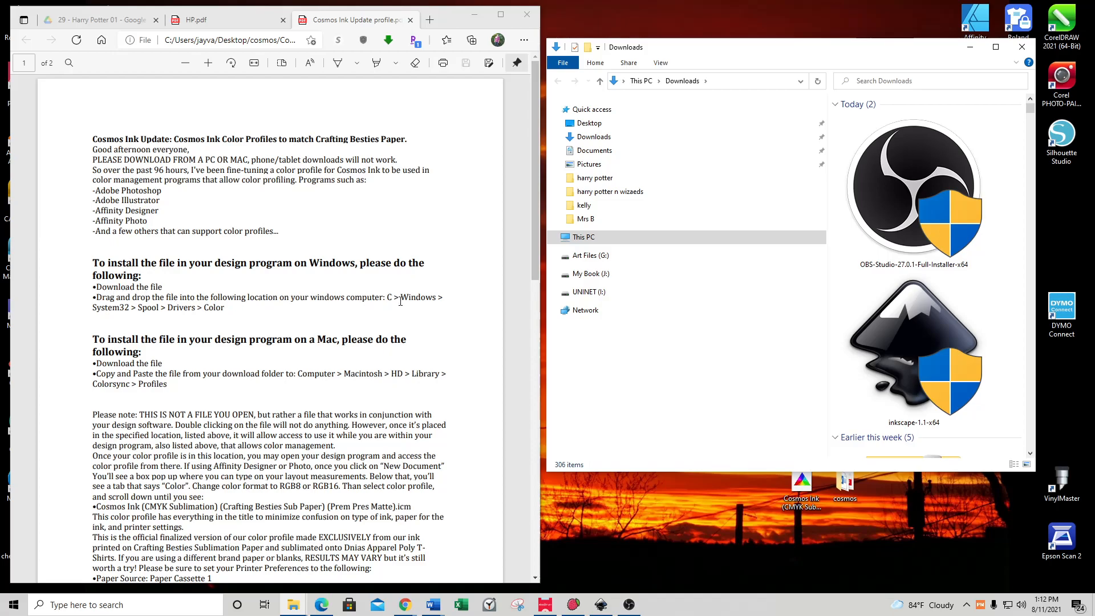
pyautogui.moveTo(117, 312)
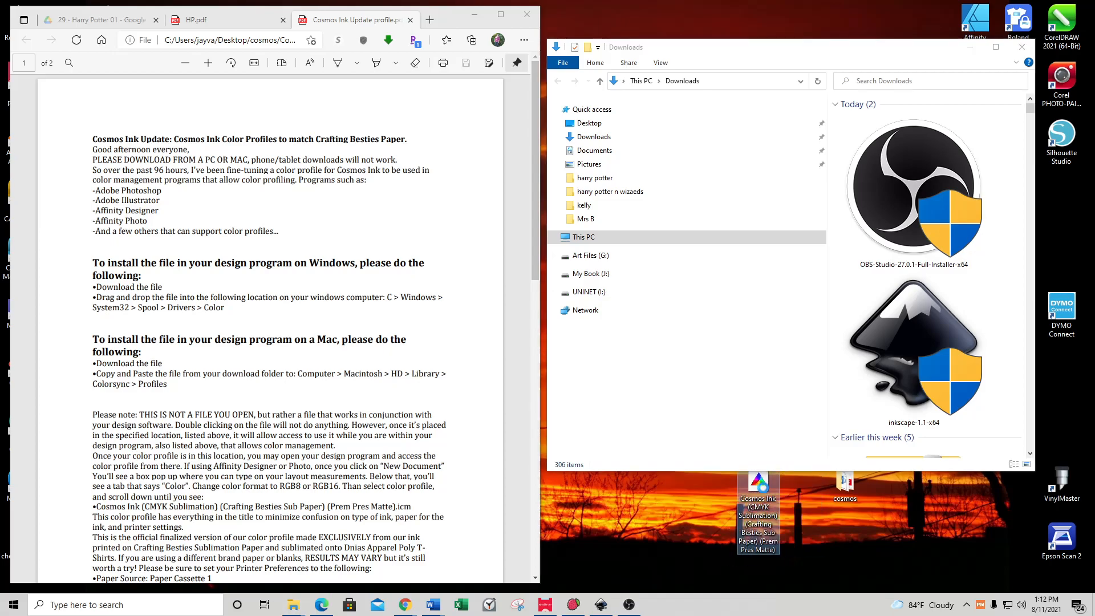
# Step: From This PC, browse into Local Disk (C:) and the Windows folder
pyautogui.rightClick(757, 496)
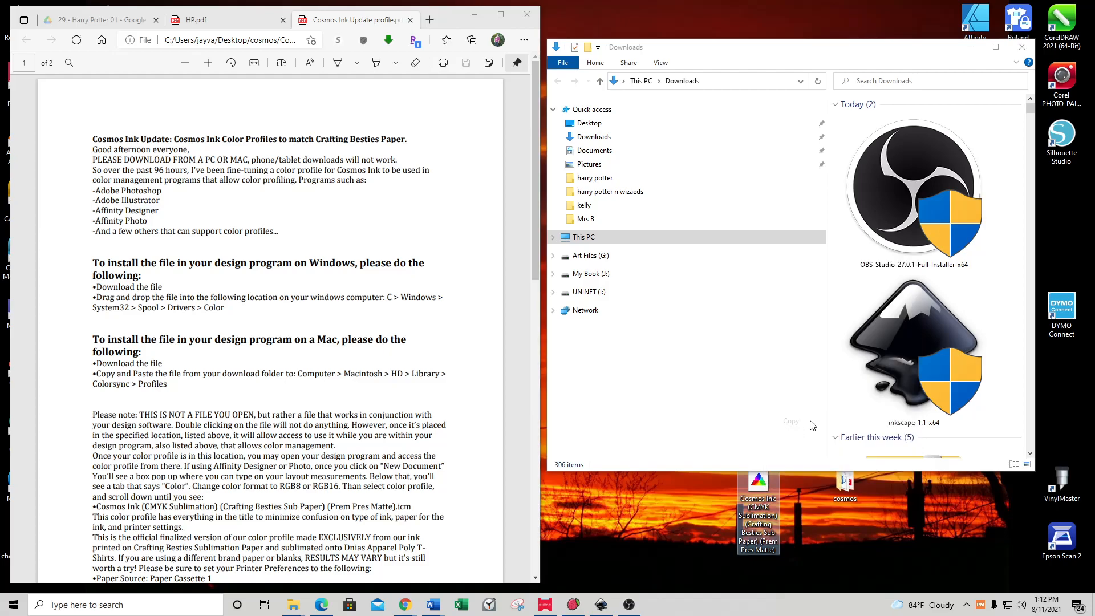
pyautogui.click(582, 237)
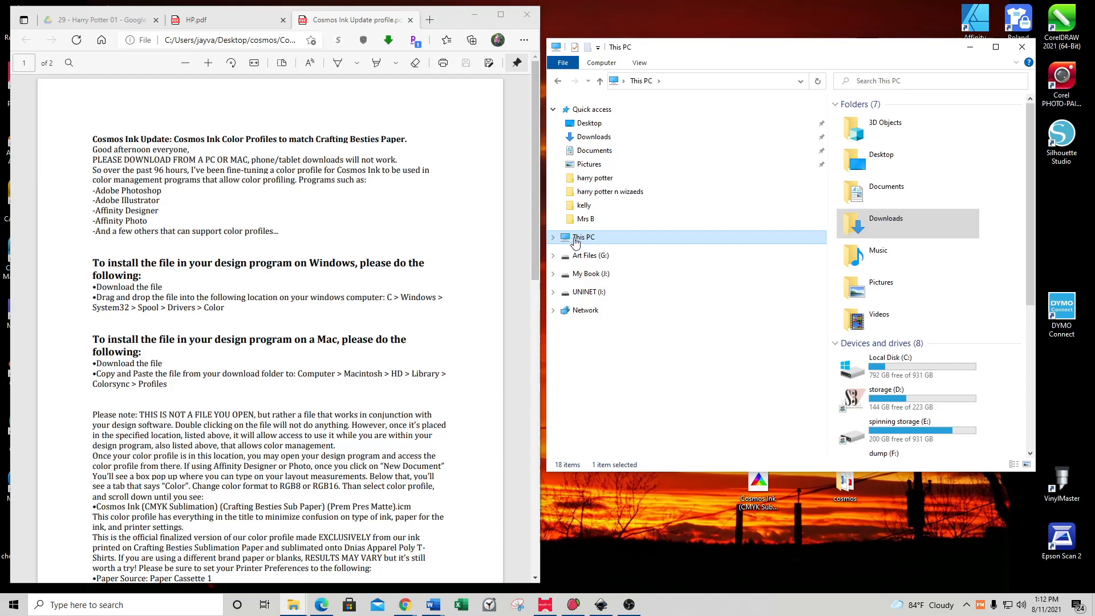
pyautogui.moveTo(870, 361)
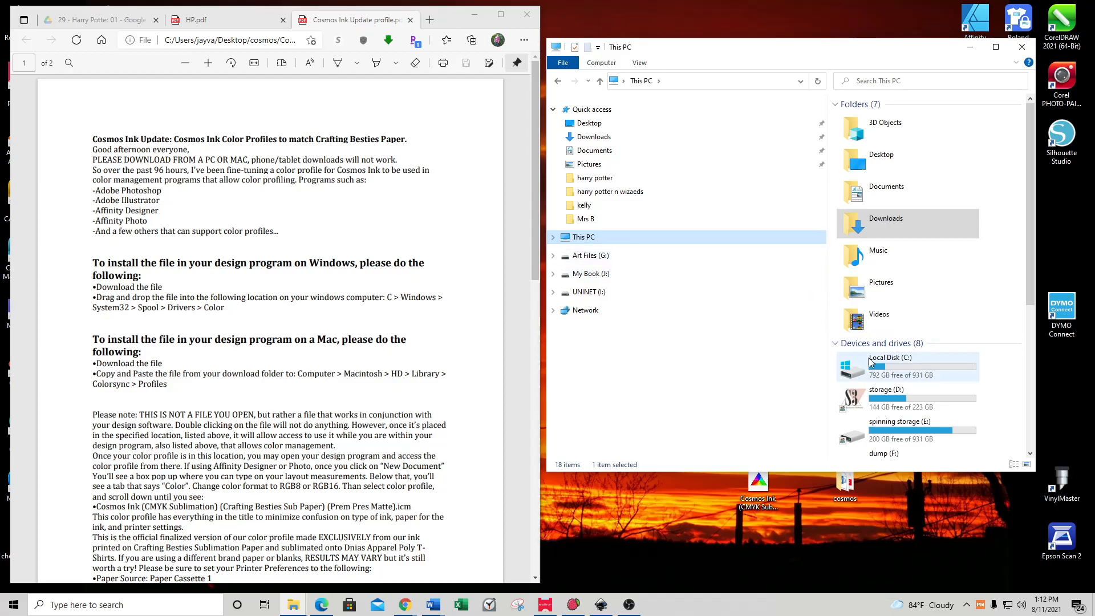
pyautogui.click(890, 366)
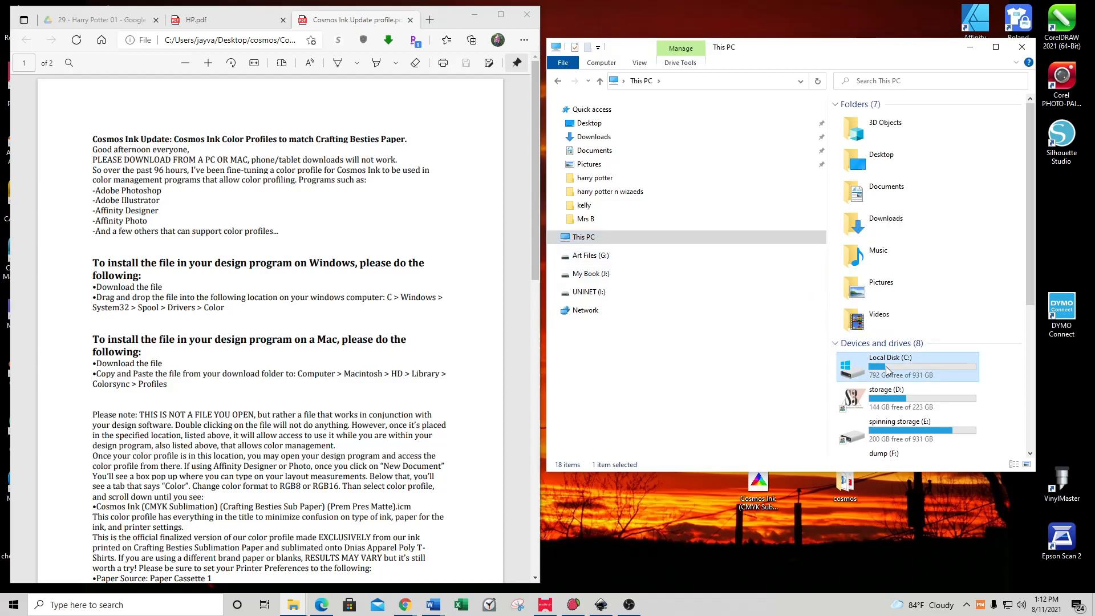
pyautogui.doubleClick(889, 366)
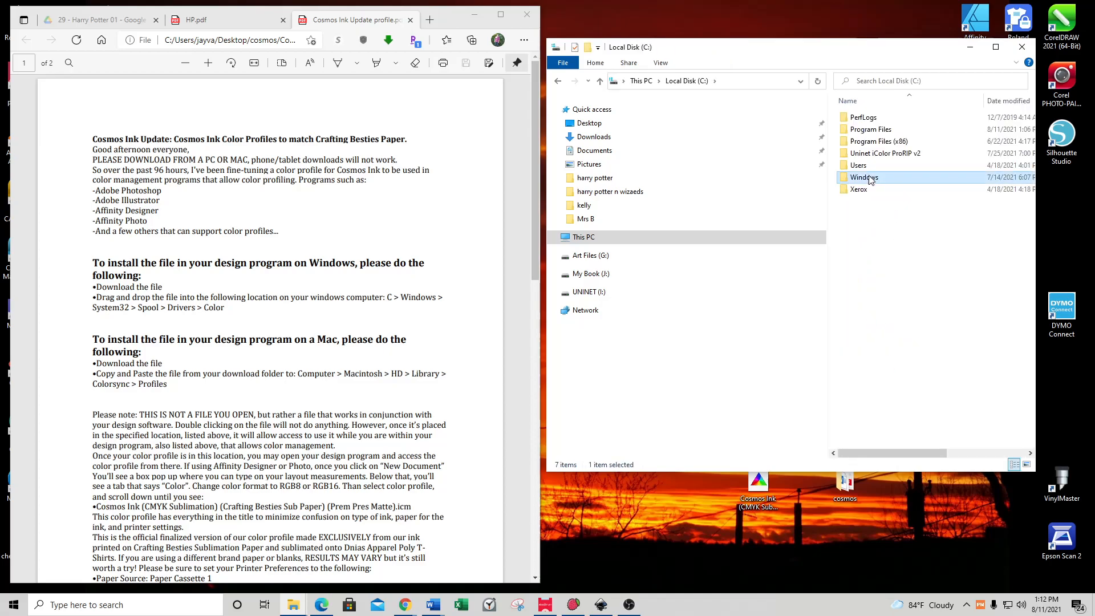
pyautogui.doubleClick(863, 178)
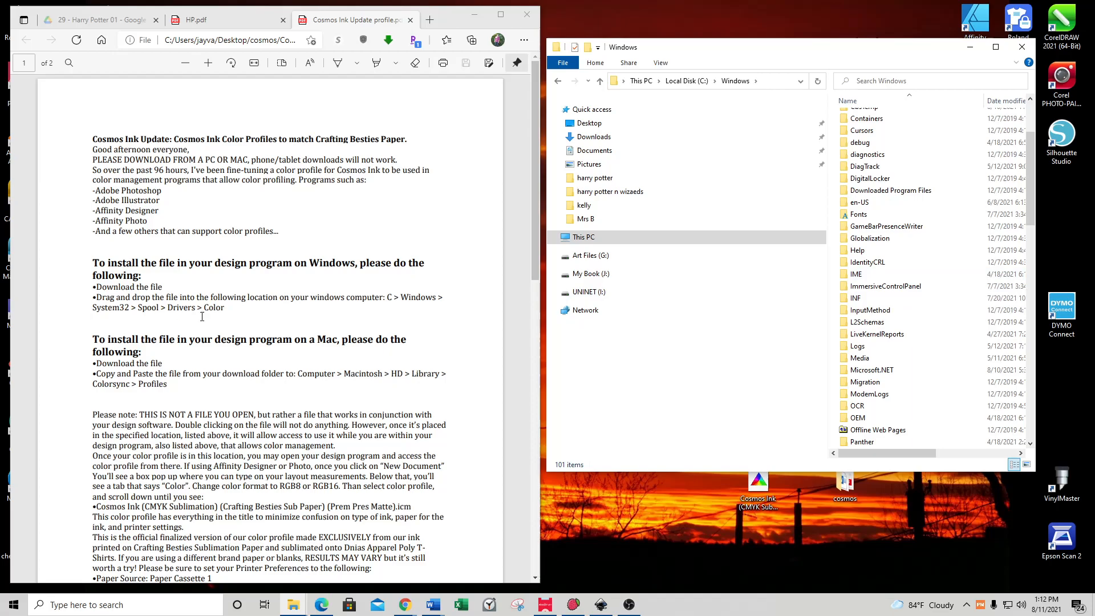
# Step: Continue into System32, then spool, then its drivers folder
pyautogui.scroll(-3)
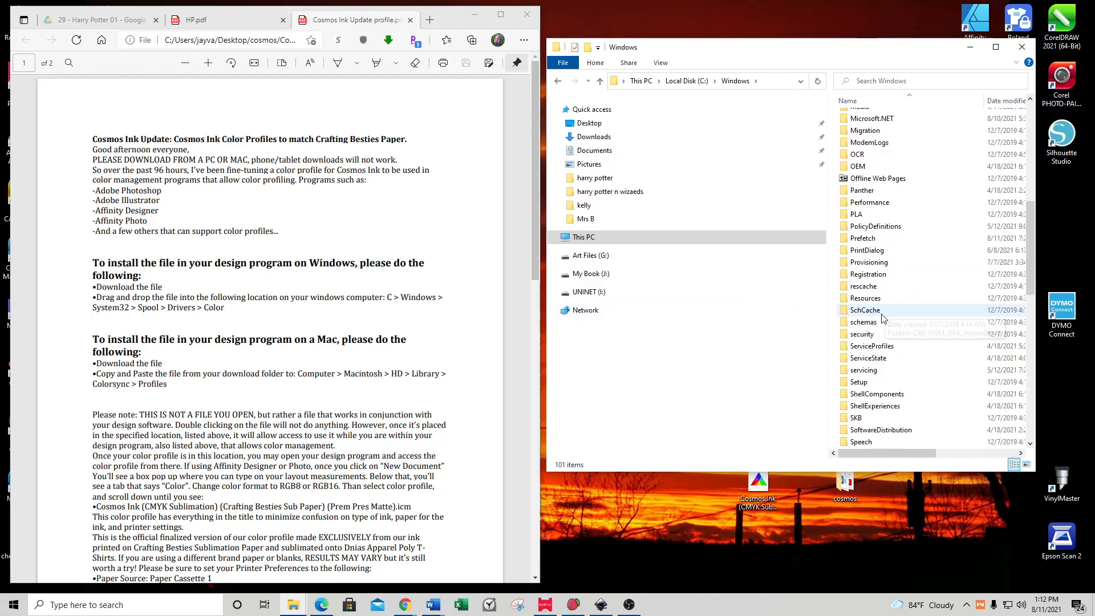
pyautogui.scroll(-3)
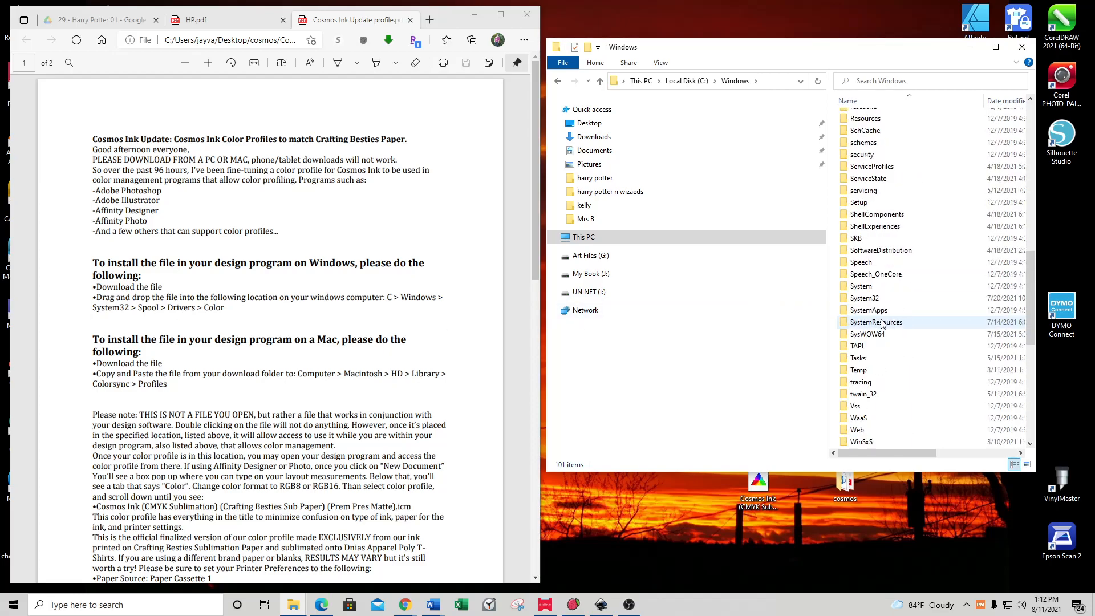
pyautogui.doubleClick(876, 321)
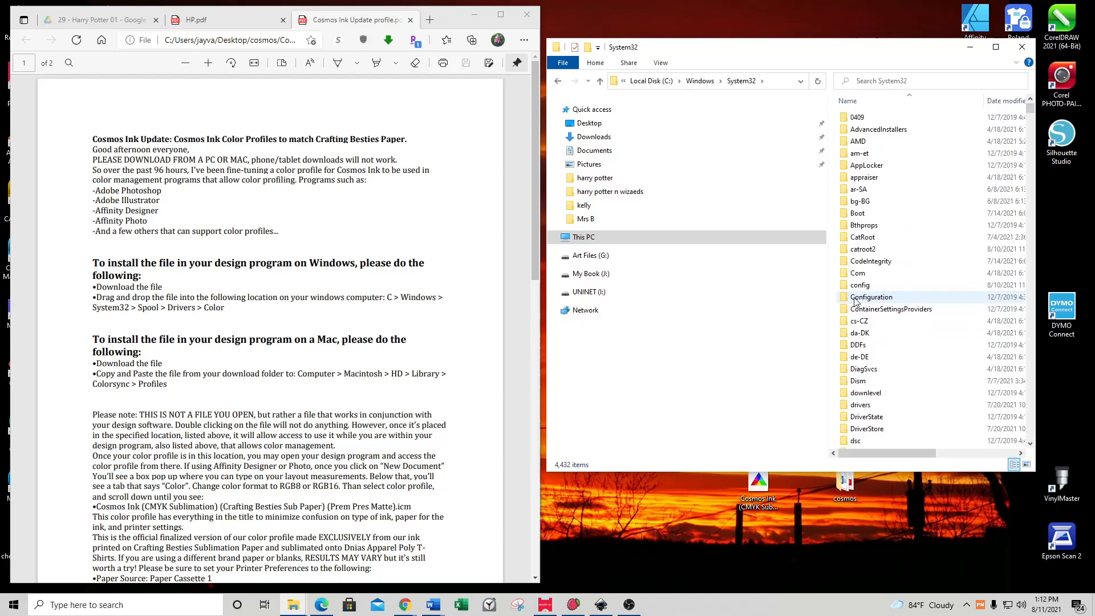
pyautogui.scroll(-3)
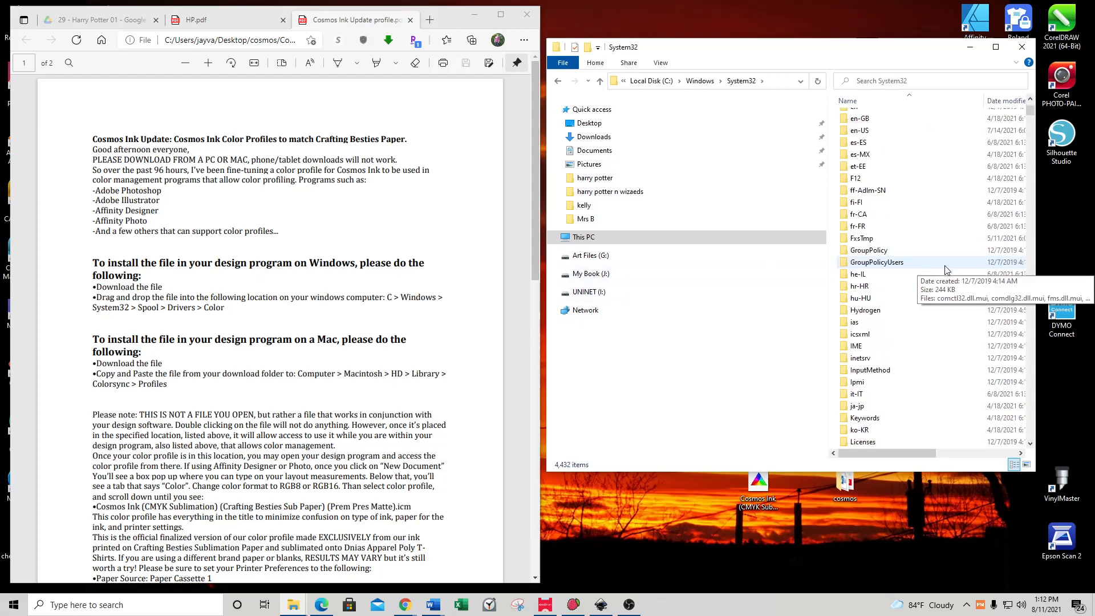
pyautogui.scroll(-3)
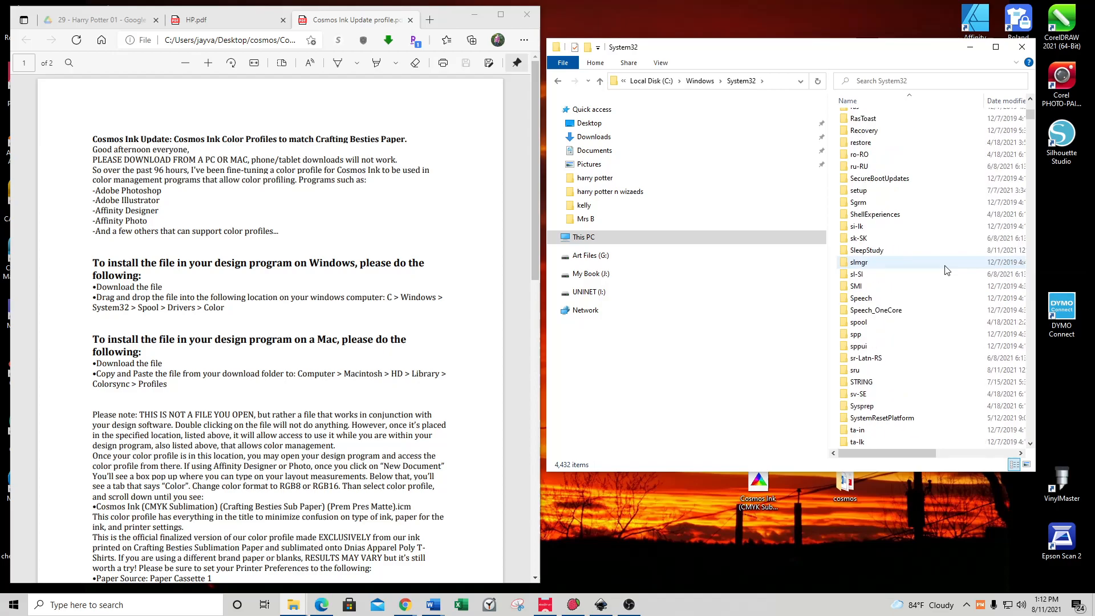
pyautogui.click(857, 322)
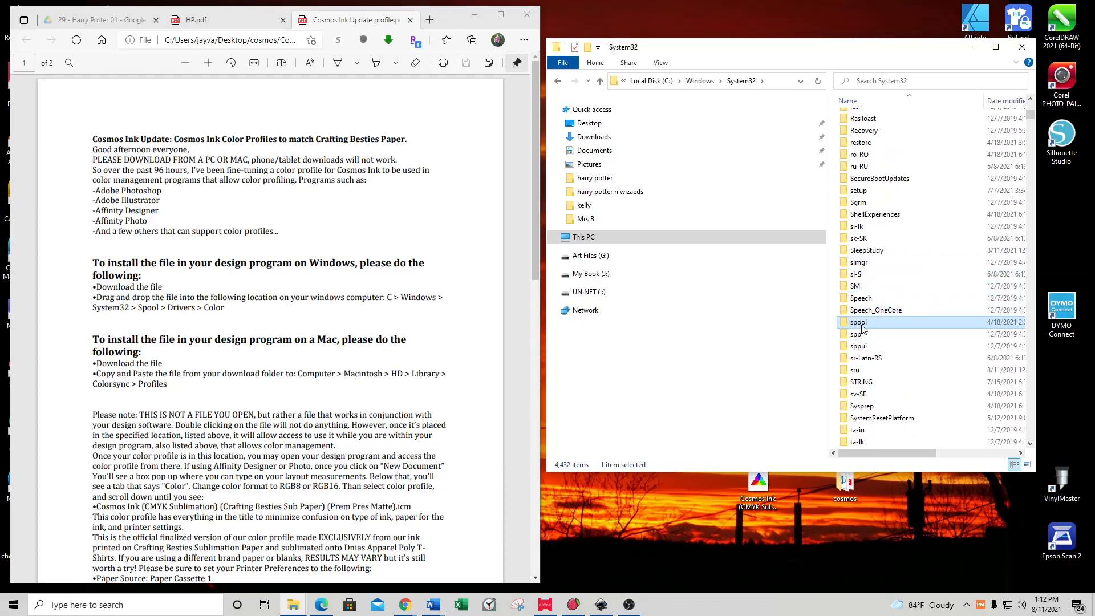
pyautogui.doubleClick(859, 321)
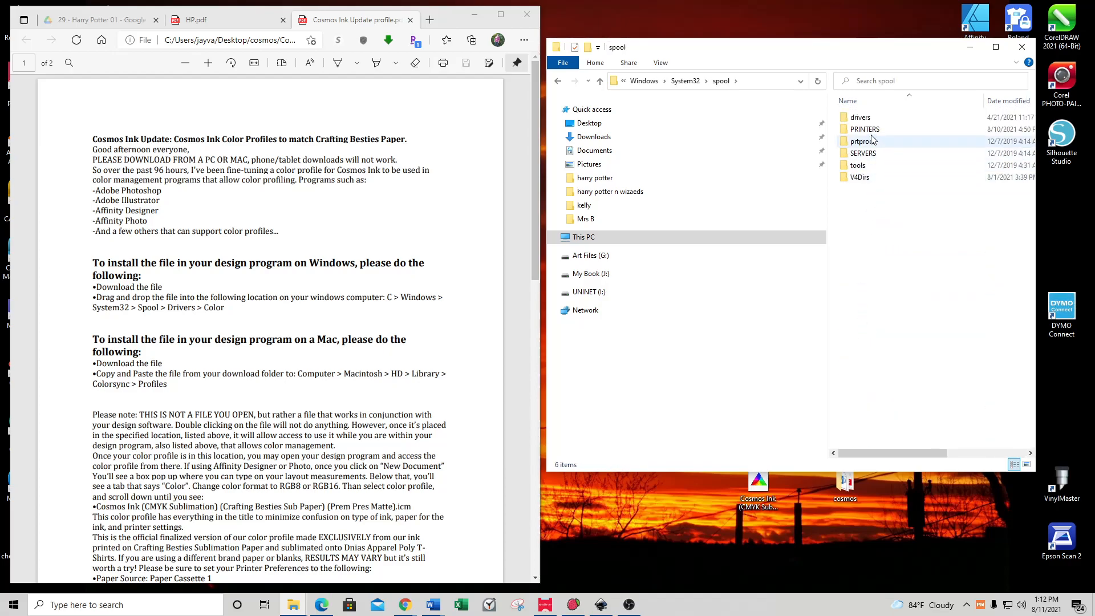
pyautogui.click(860, 117)
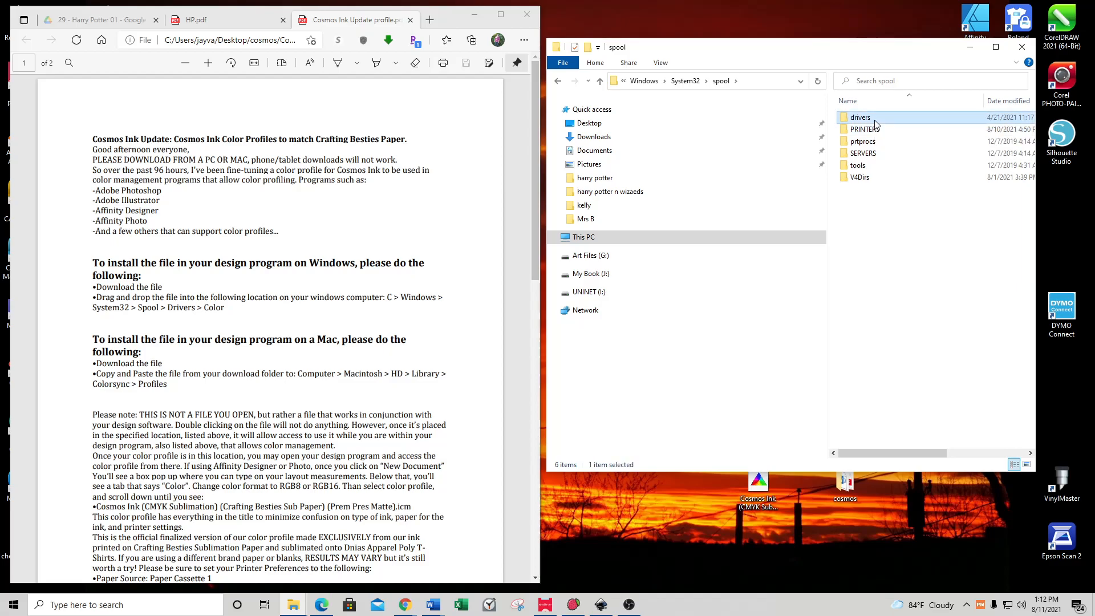
pyautogui.doubleClick(860, 116)
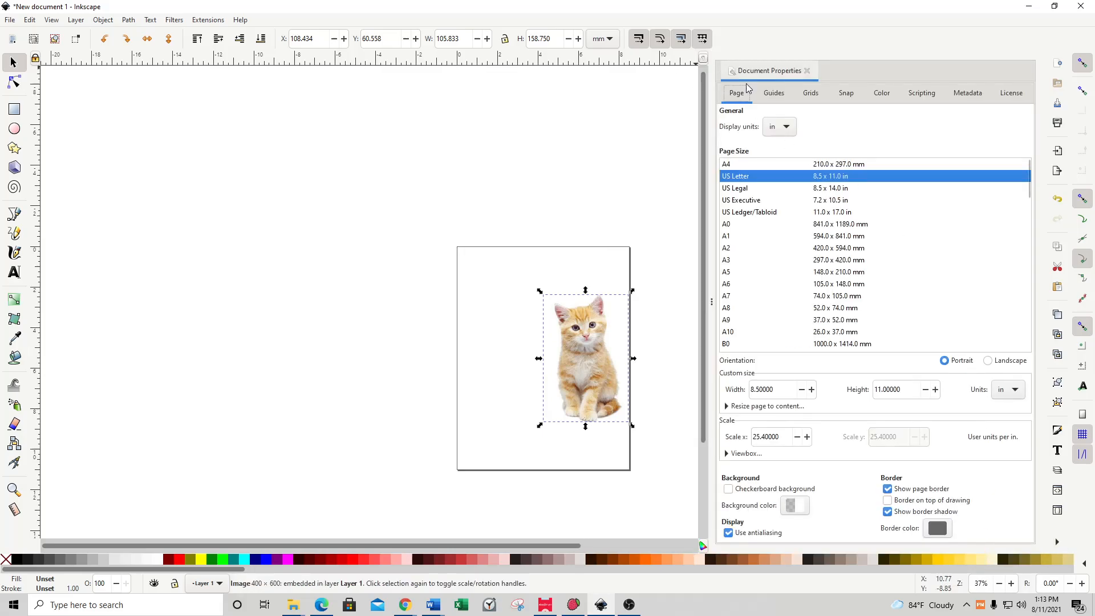
# Step: Show the Document Properties Color settings and its Available Color Profiles list
pyautogui.click(880, 92)
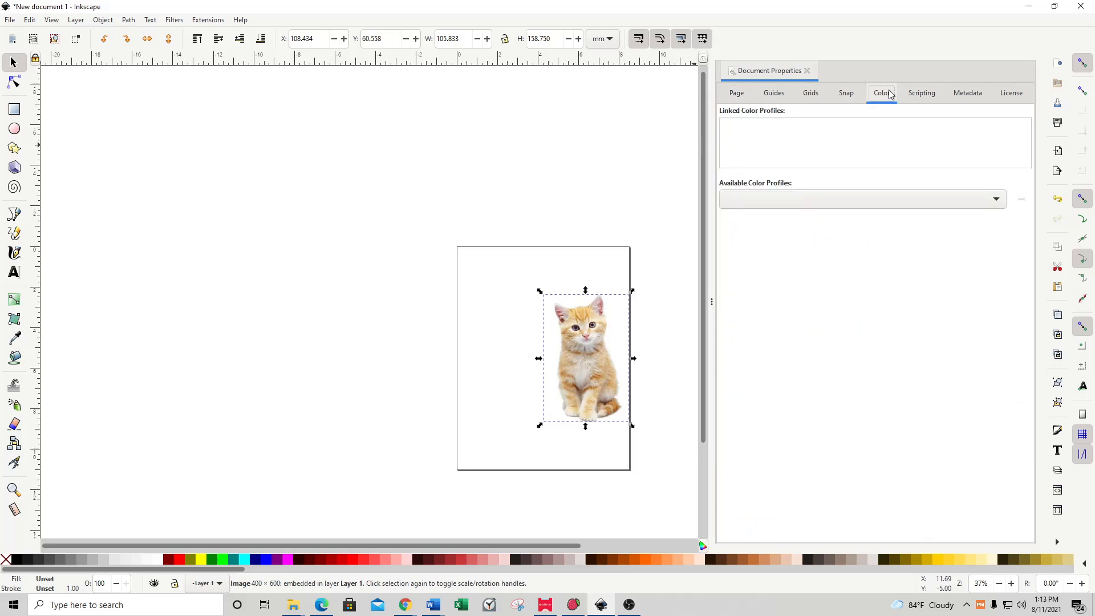
pyautogui.click(995, 199)
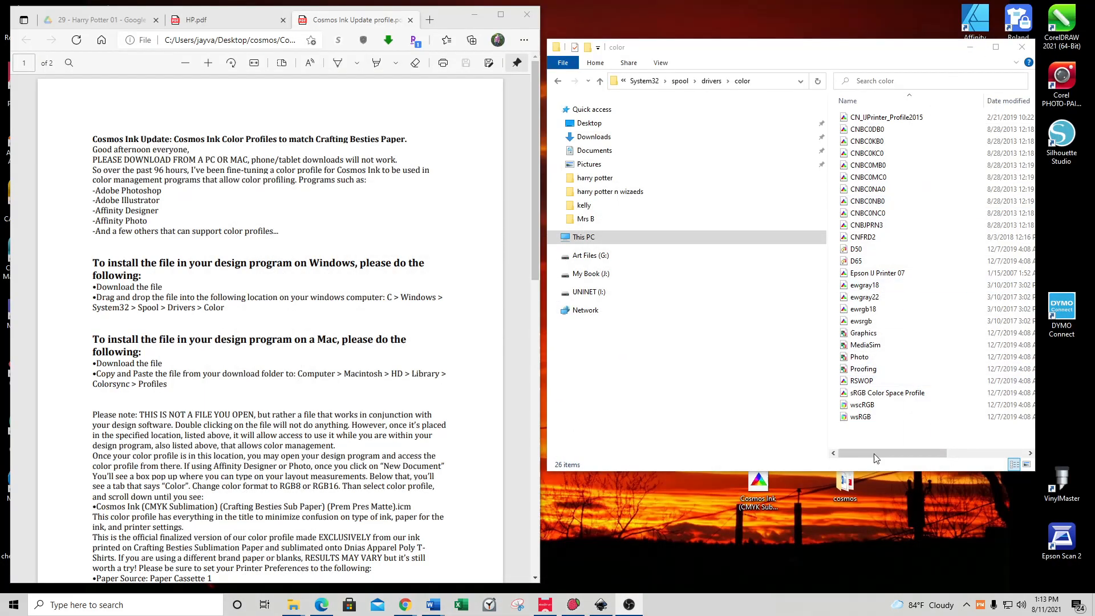
# Step: Paste the Cosmos Ink .icm profile into the color folder and clear the selection
pyautogui.rightClick(876, 454)
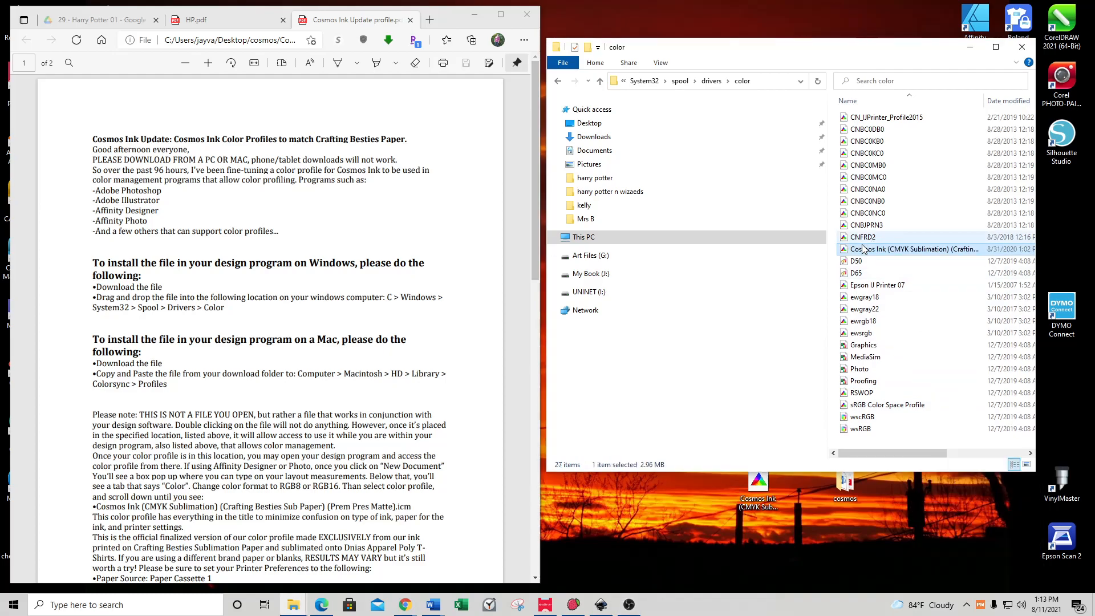
pyautogui.click(862, 428)
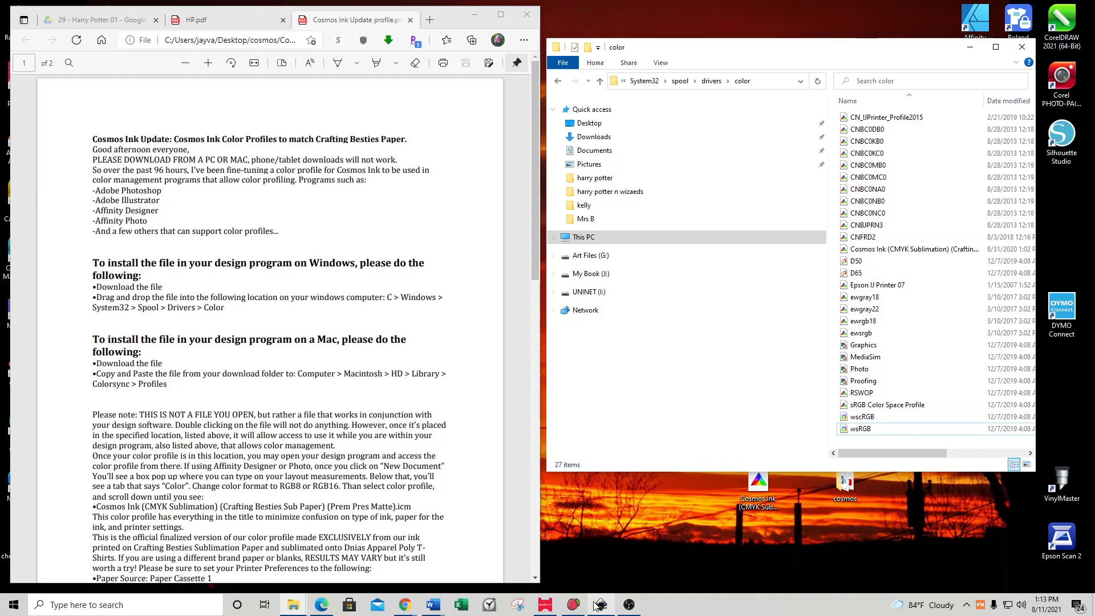
pyautogui.click(599, 604)
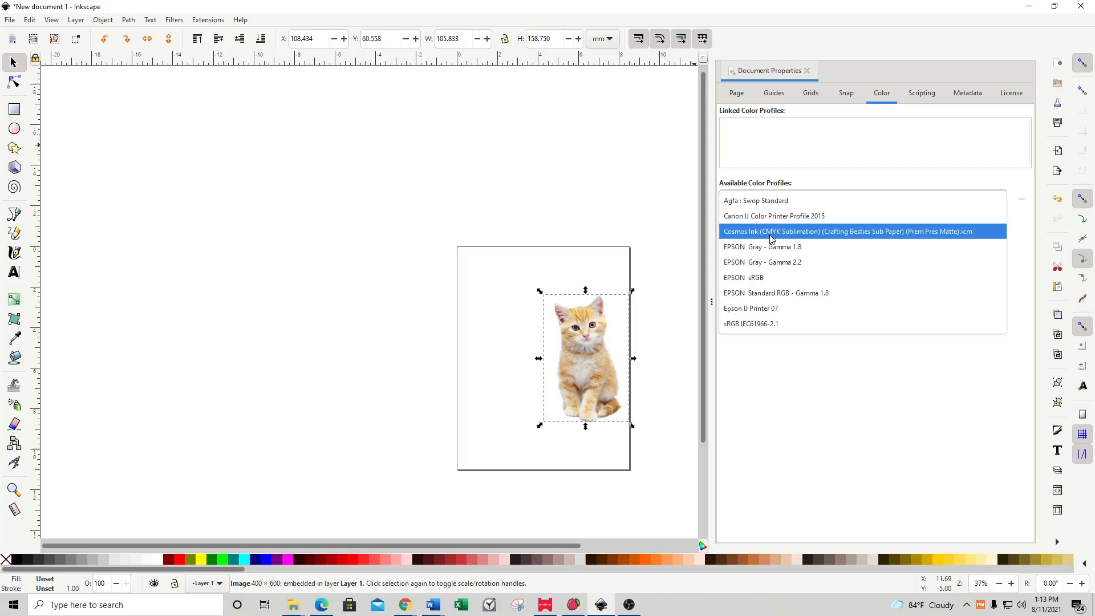
pyautogui.moveTo(771, 236)
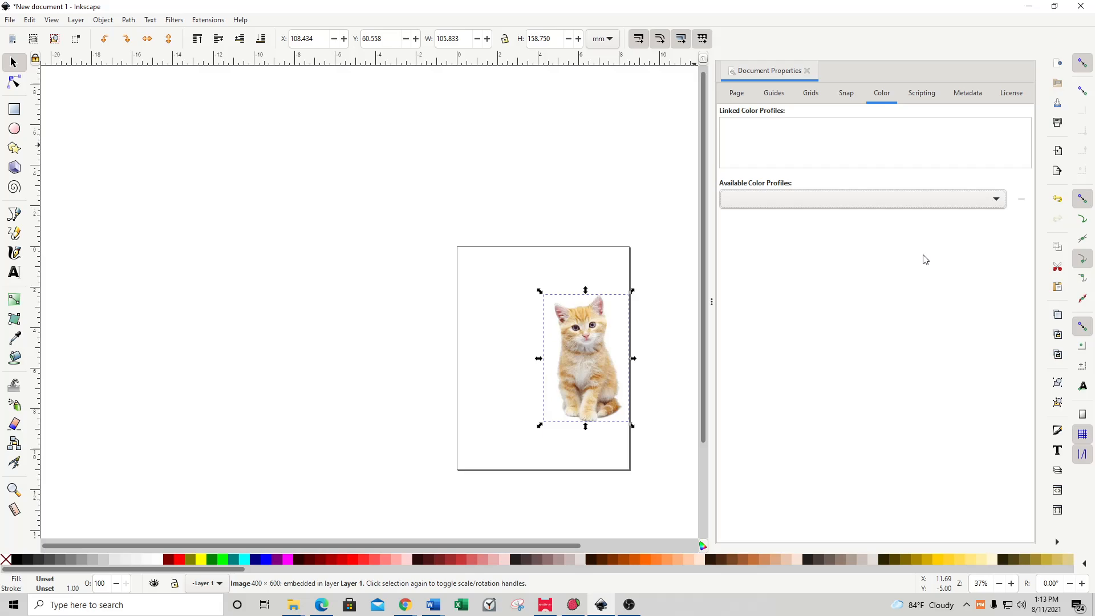
pyautogui.moveTo(905, 260)
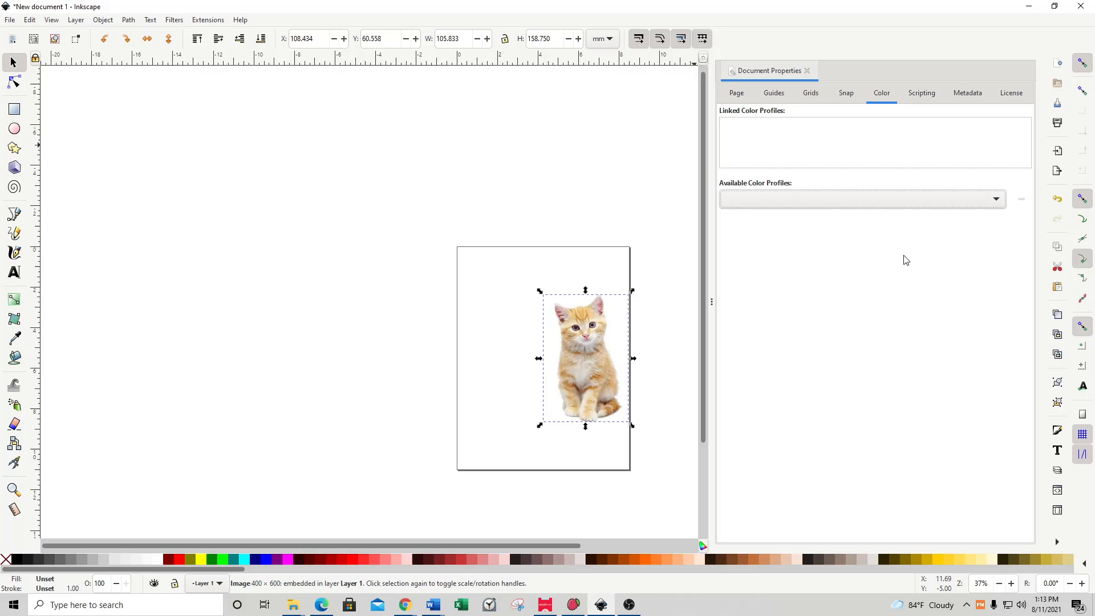
pyautogui.moveTo(901, 259)
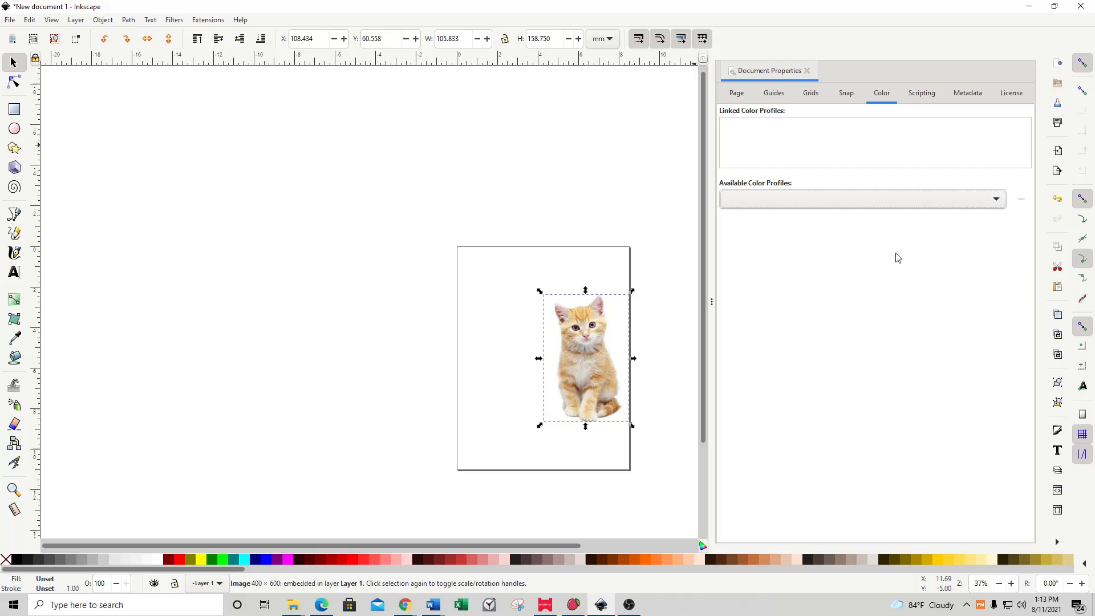
# Step: Bring up Inkscape's Help menu to check the version details
pyautogui.click(239, 19)
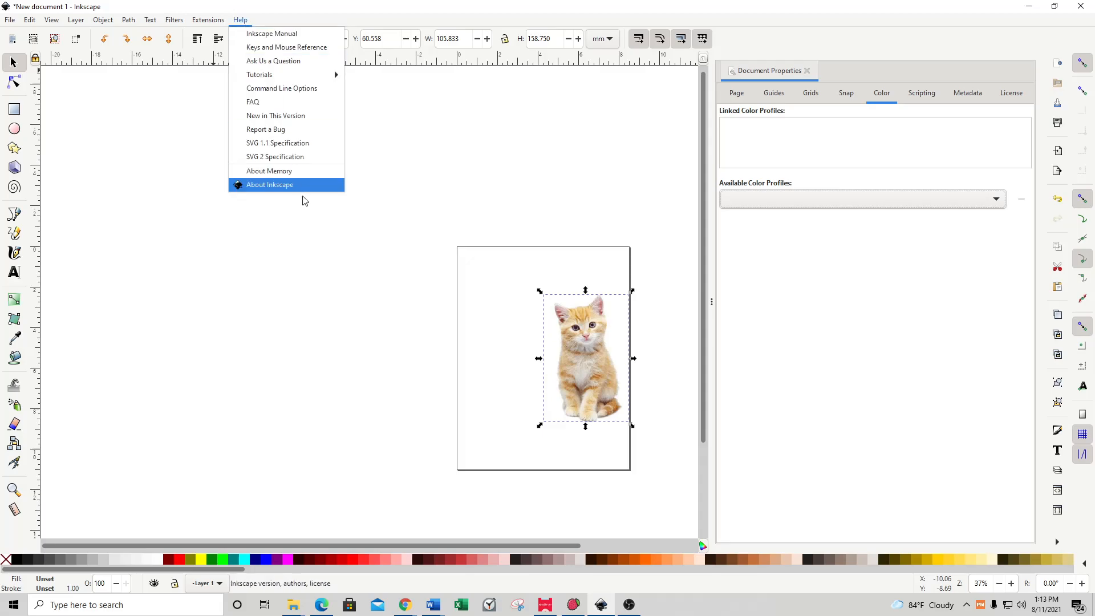
pyautogui.click(269, 185)
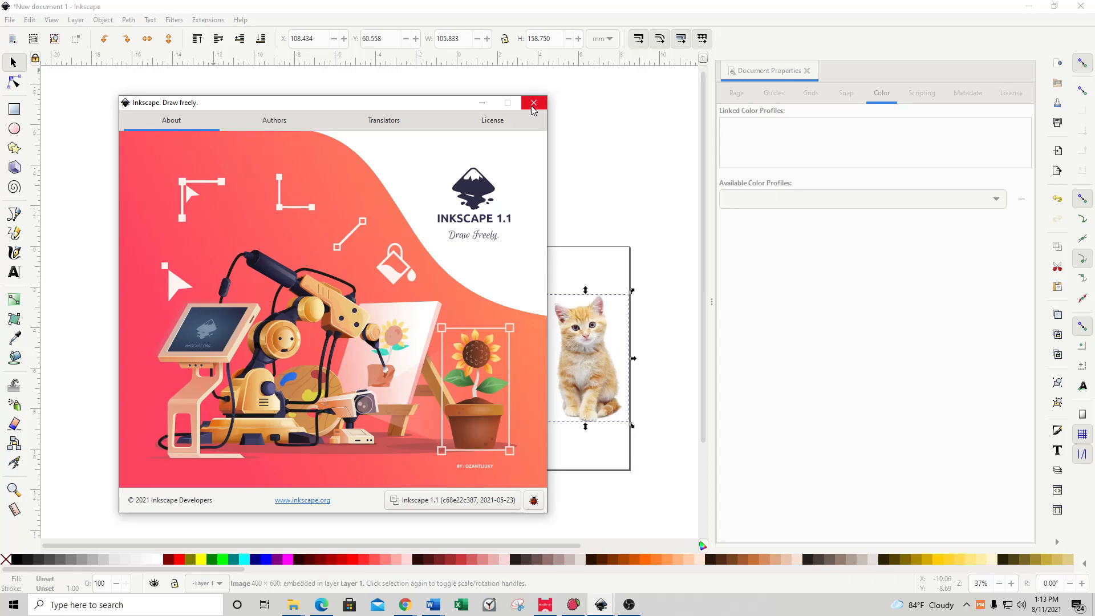
pyautogui.moveTo(534, 103)
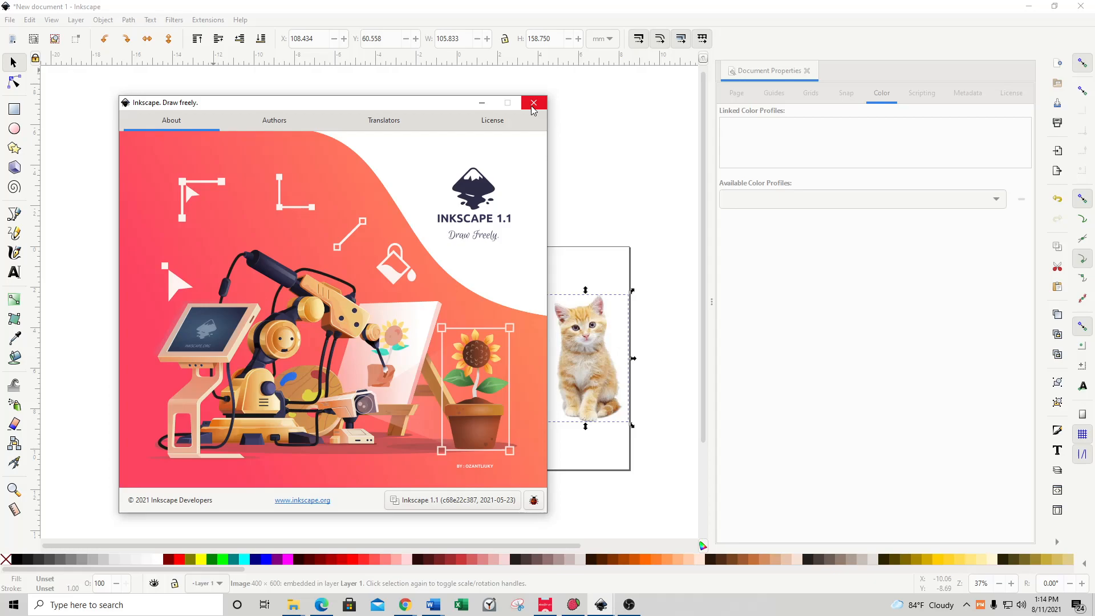
pyautogui.click(534, 102)
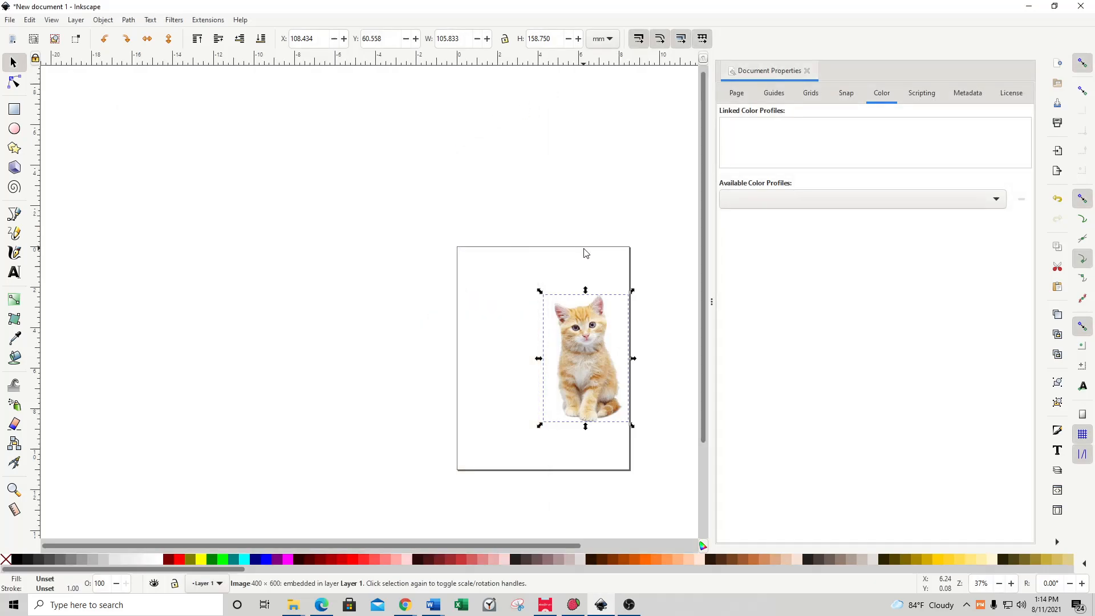
pyautogui.moveTo(593, 246)
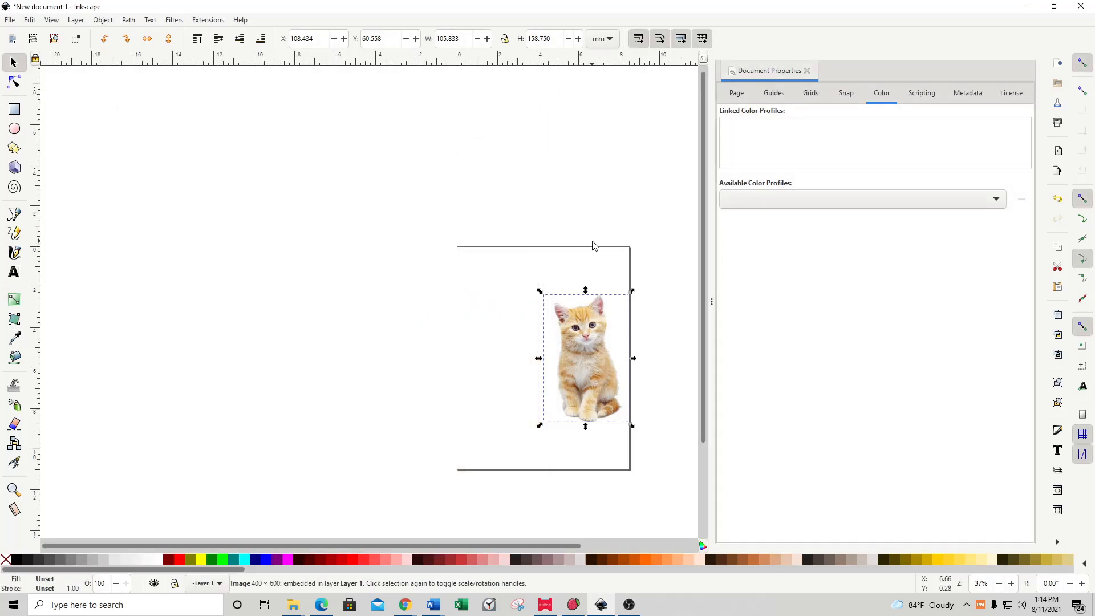
# Step: Drag the kitten image left toward the centre of the page
pyautogui.moveTo(585, 358); pyautogui.dragTo(540, 354)
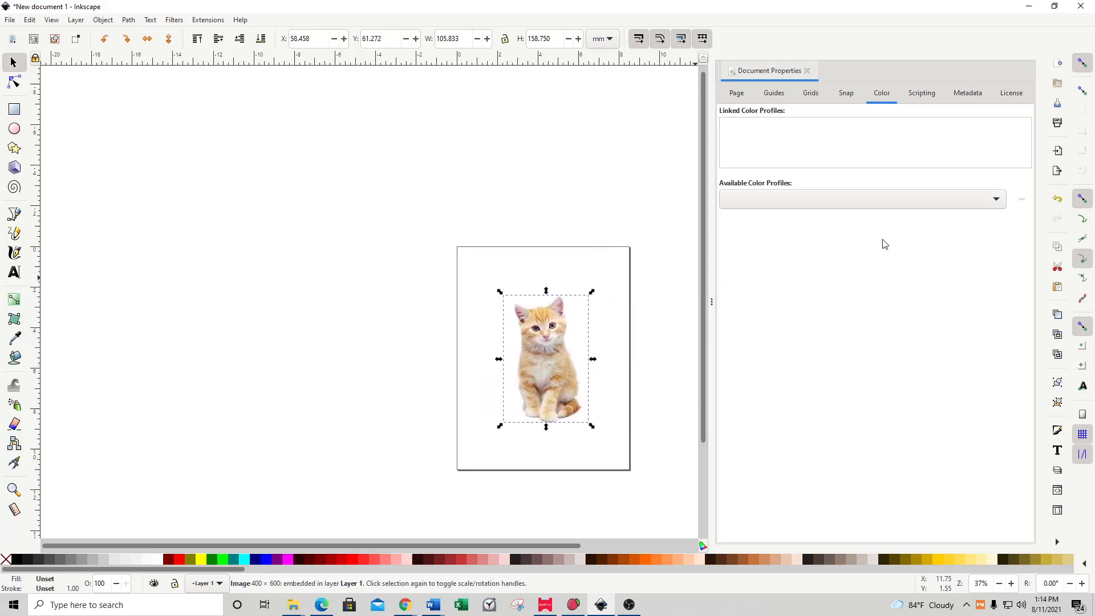
pyautogui.moveTo(634, 319)
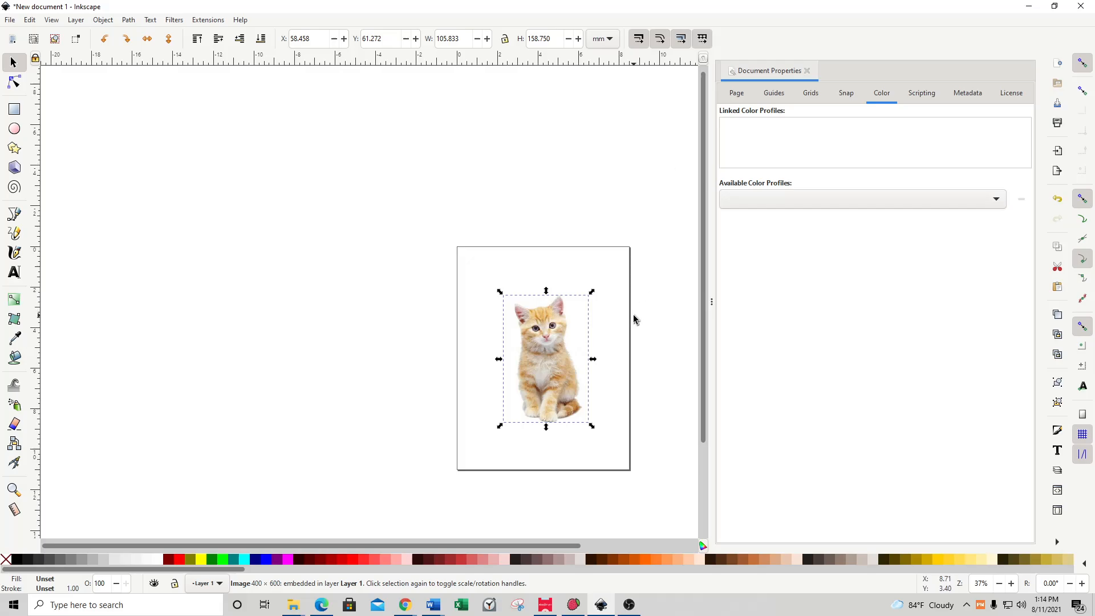
pyautogui.moveTo(636, 319)
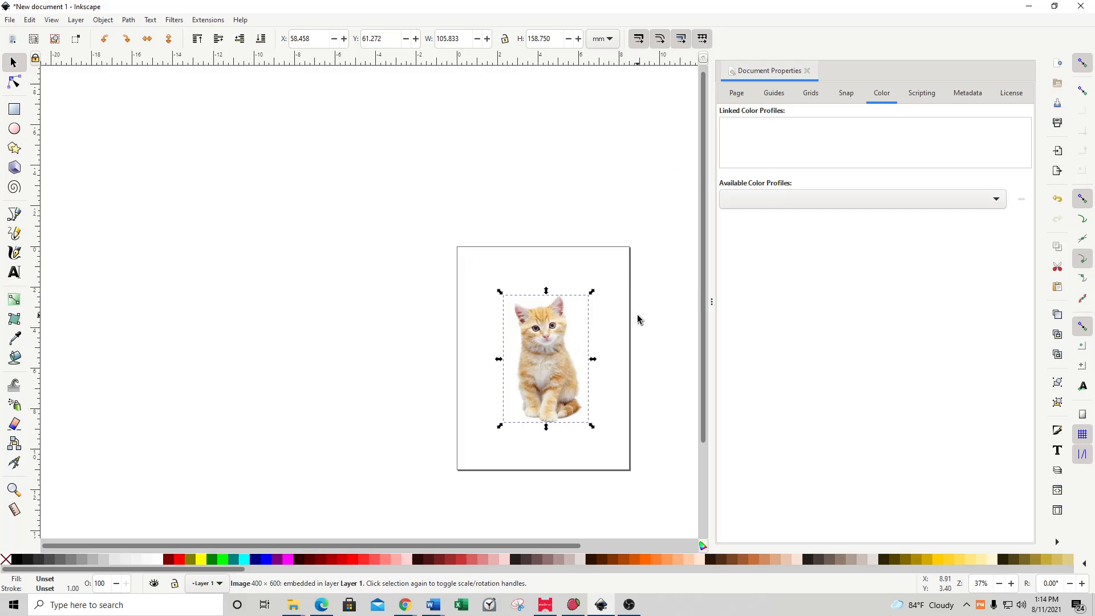